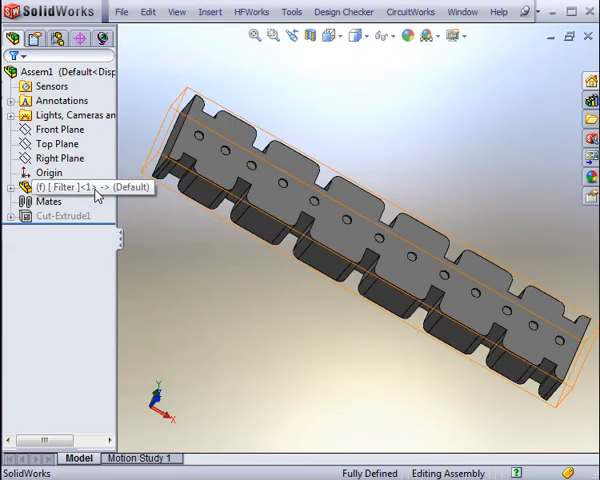
# Step: Select the Filter component in the assembly's feature tree
pyautogui.click(55, 187)
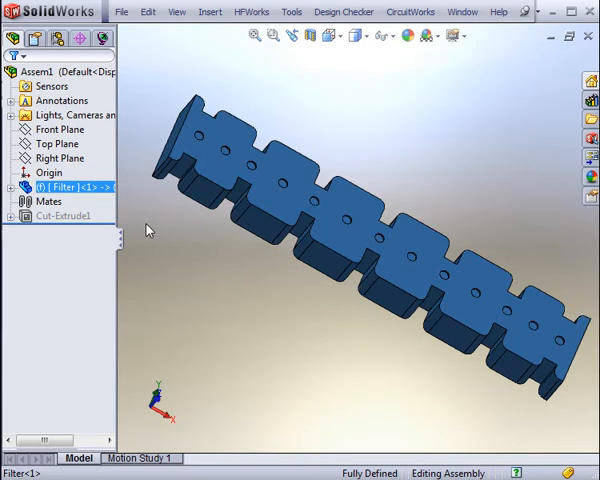
pyautogui.moveTo(114, 170)
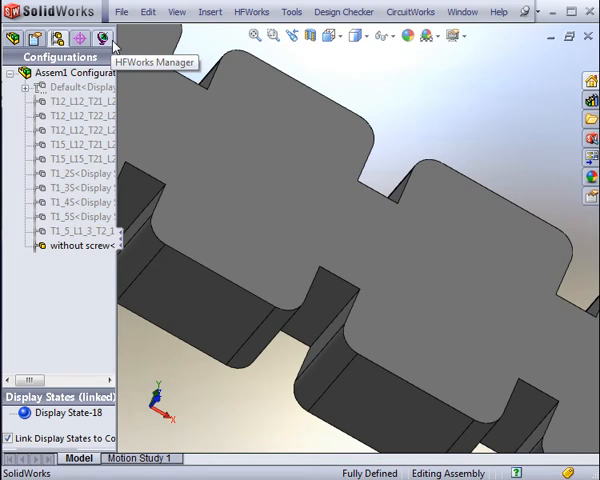
# Step: Start a new HFWorks study sweeping 6.27 to 6.91 GHz with 60 points
pyautogui.click(101, 37)
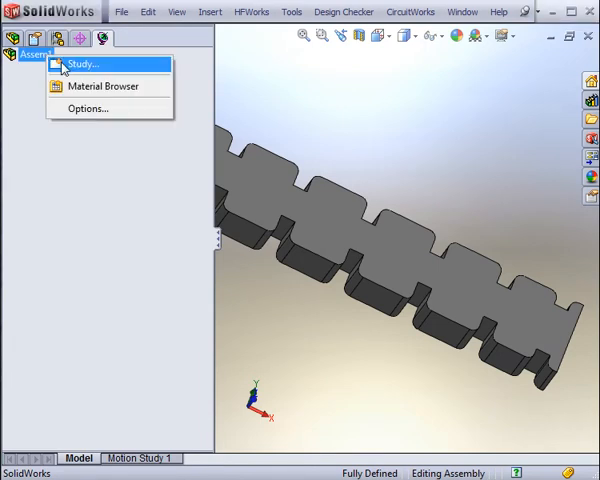
pyautogui.click(68, 62)
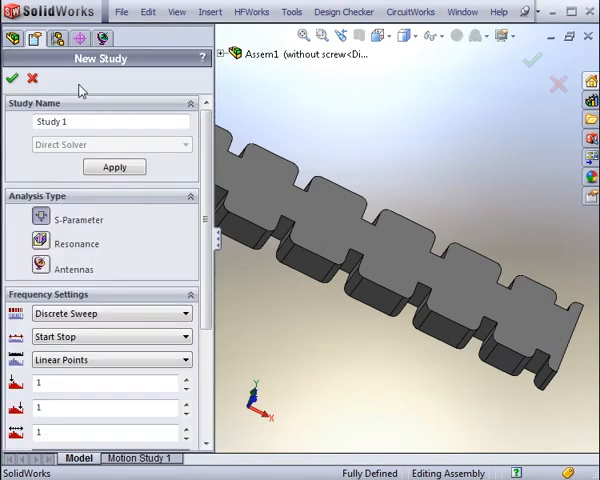
pyautogui.scroll(-3)
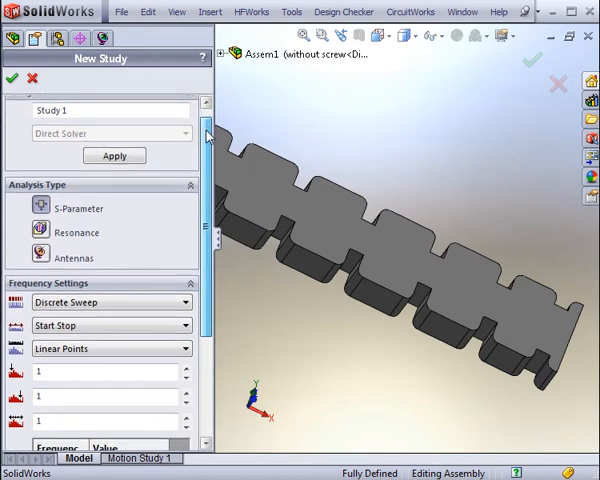
pyautogui.scroll(-3)
pyautogui.write('6.91')
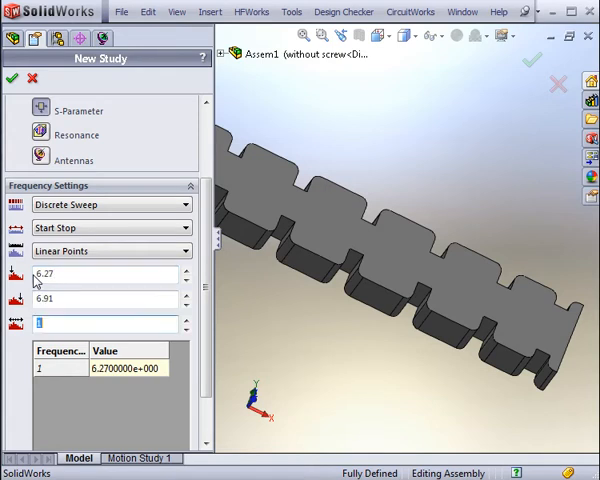
pyautogui.write('60')
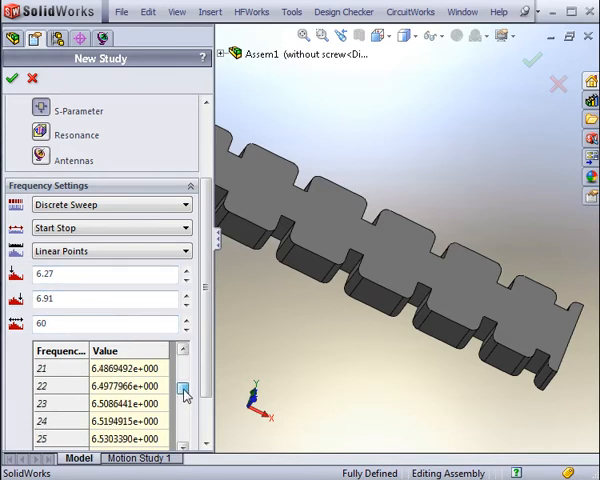
pyautogui.click(184, 368)
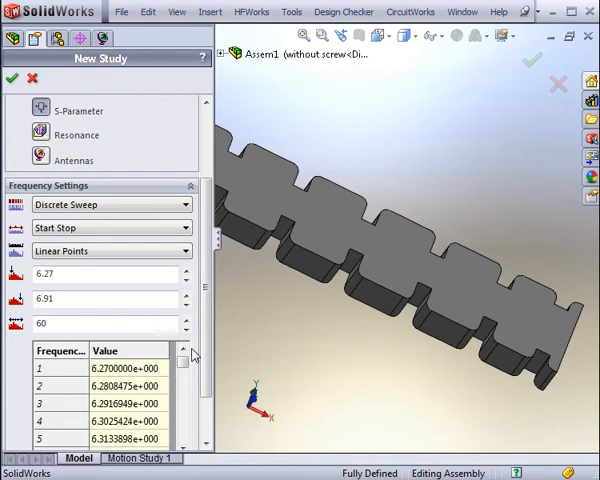
pyautogui.moveTo(155, 205)
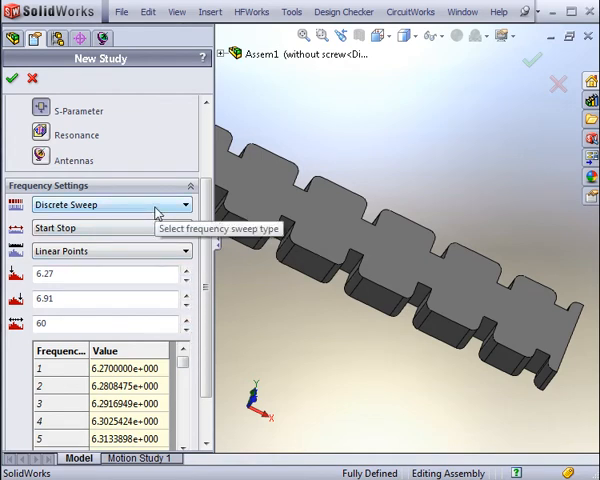
# Step: Try the Fast Sweep type, then revert the study to a Discrete Sweep
pyautogui.click(183, 204)
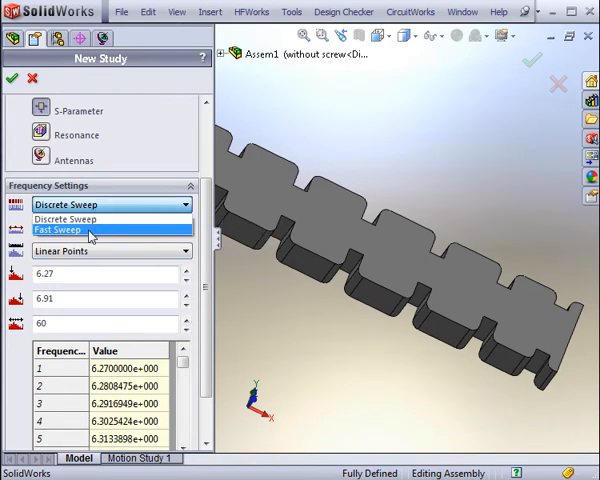
pyautogui.click(62, 229)
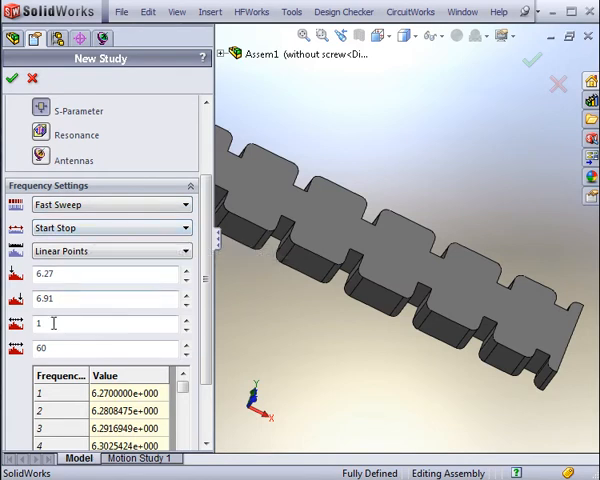
pyautogui.tripleClick(105, 323)
pyautogui.write('6.5')
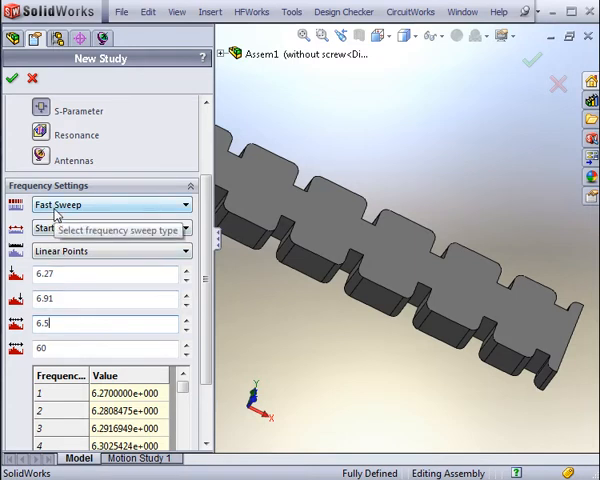
pyautogui.click(110, 204)
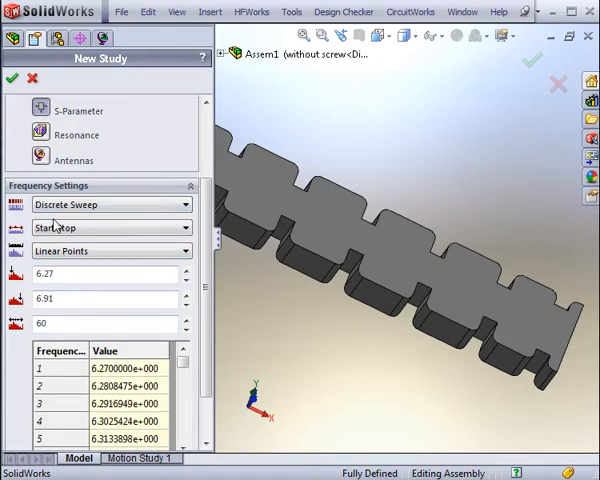
pyautogui.scroll(-3)
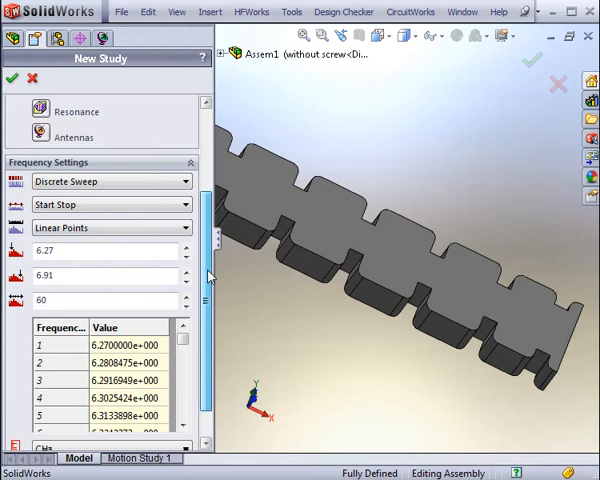
pyautogui.scroll(-3)
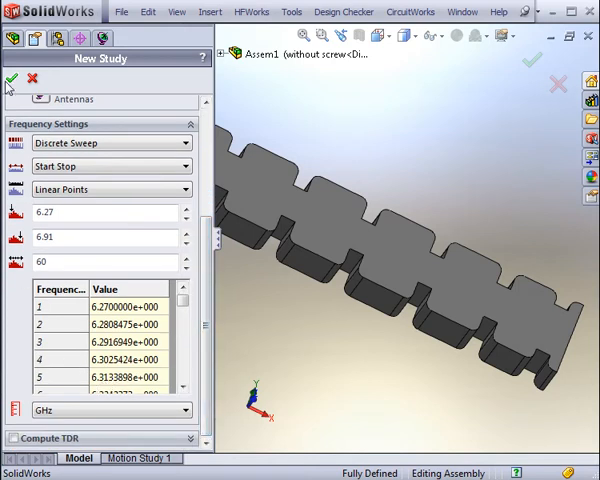
# Step: Create Study 1 and assign Air from the General materials to Filter-1
pyautogui.click(13, 79)
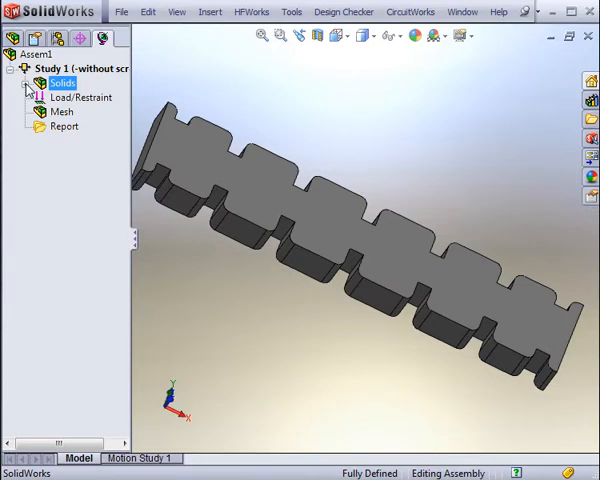
pyautogui.rightClick(62, 82)
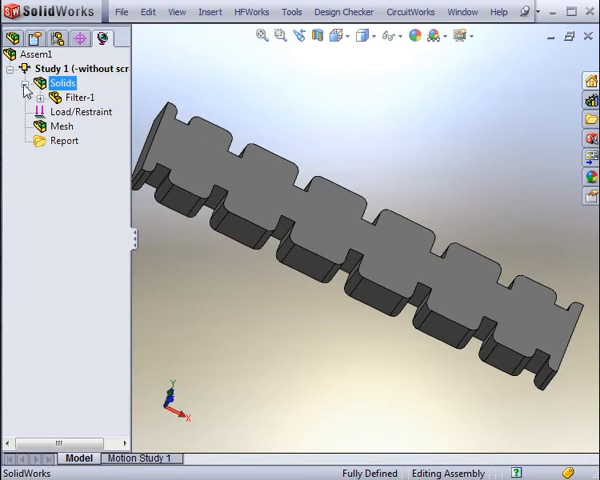
pyautogui.click(33, 82)
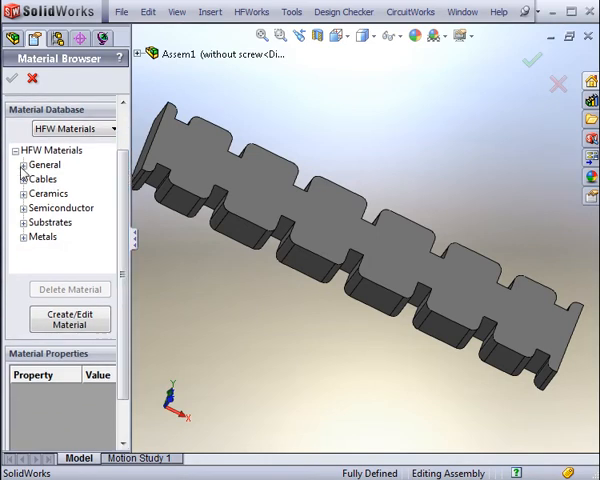
pyautogui.click(23, 164)
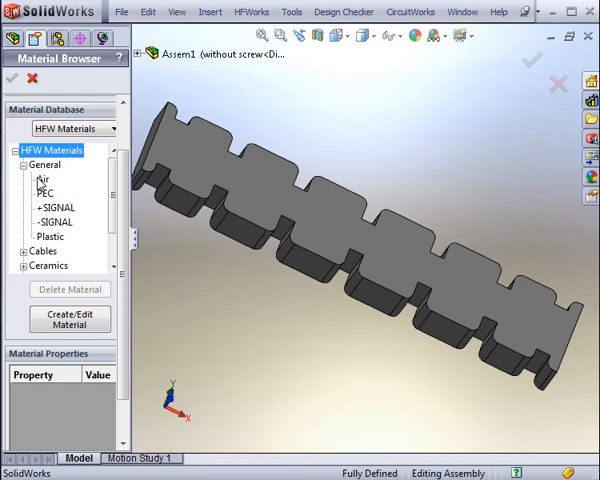
pyautogui.click(42, 179)
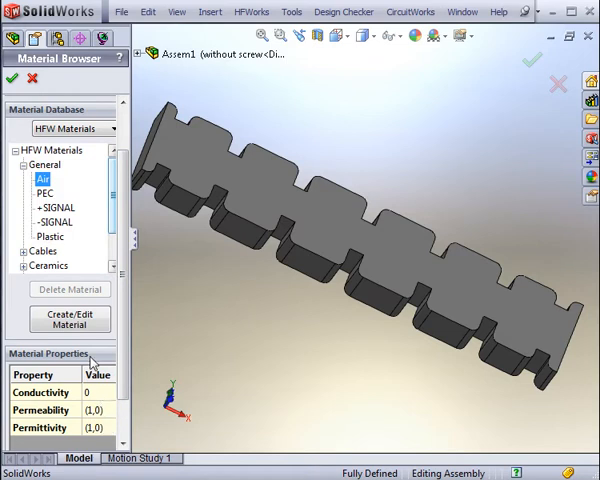
pyautogui.moveTo(70, 320)
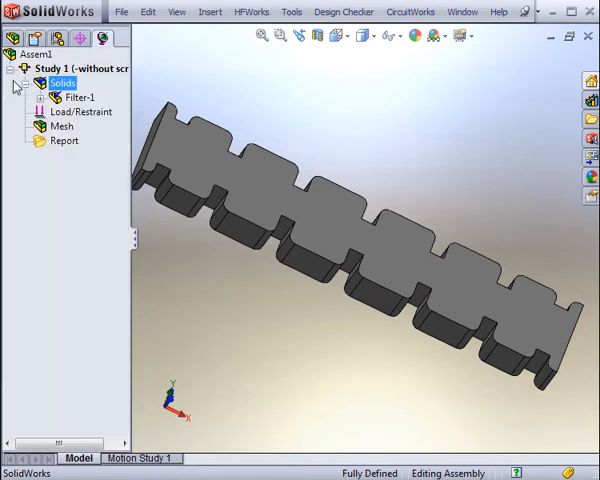
# Step: Define Port 1 and Port 2 on the filter's end faces, then hide all port symbols
pyautogui.click(24, 82)
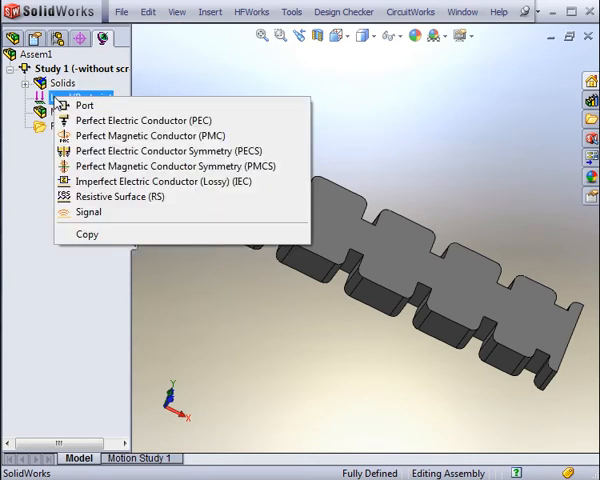
pyautogui.click(84, 105)
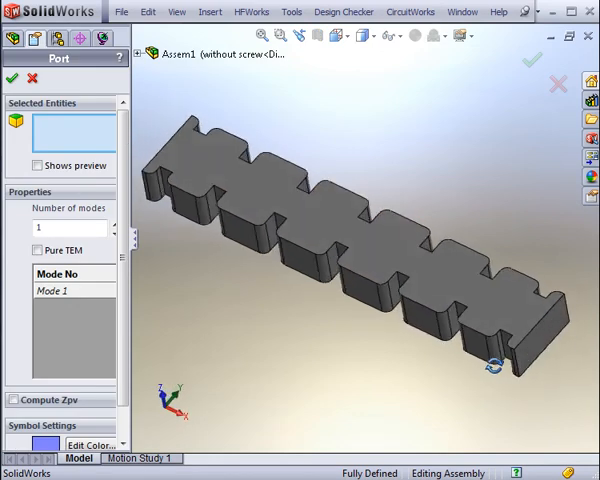
pyautogui.click(535, 330)
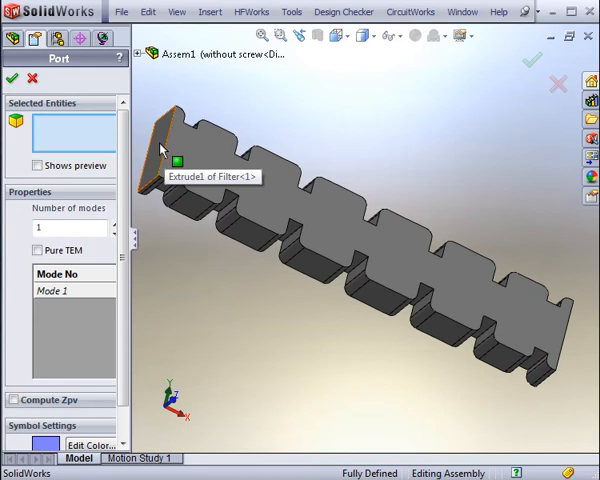
pyautogui.click(165, 145)
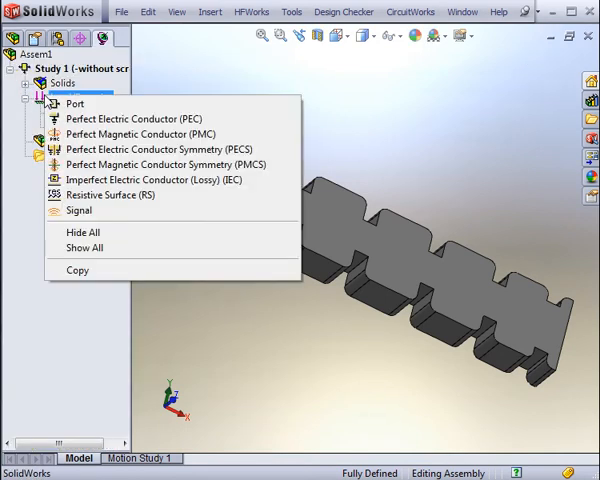
pyautogui.click(75, 103)
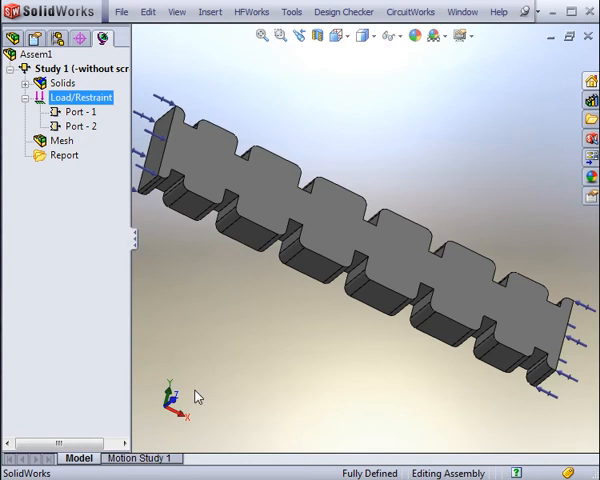
pyautogui.rightClick(70, 96)
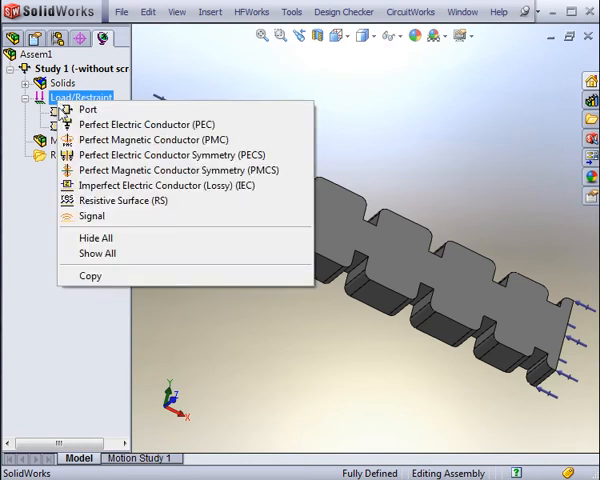
pyautogui.click(88, 109)
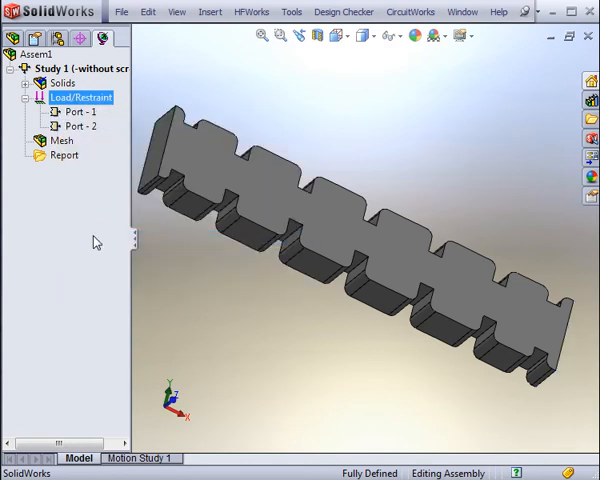
pyautogui.moveTo(78, 200)
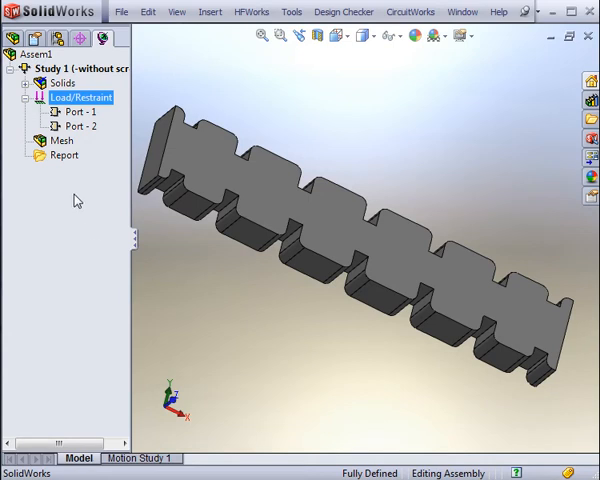
# Step: Apply a Perfect Electric Conductor boundary to the filter faces, rotating to verify them
pyautogui.rightClick(68, 96)
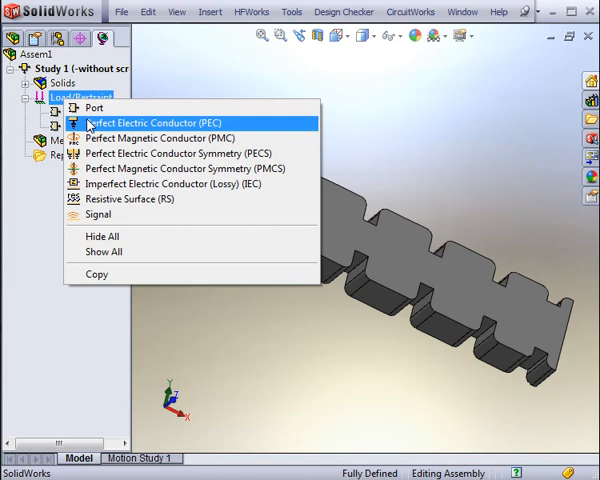
pyautogui.click(160, 122)
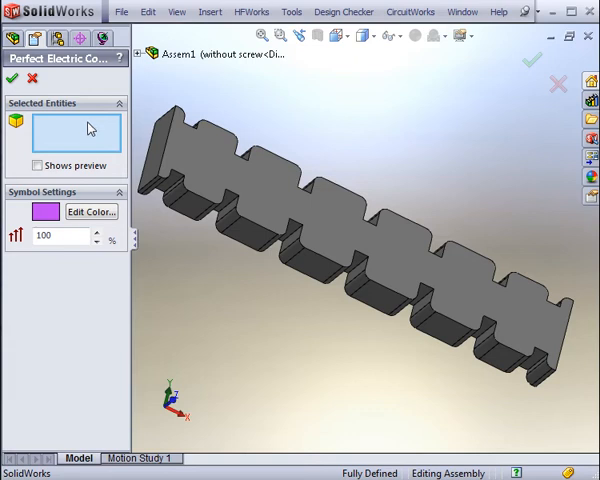
pyautogui.moveTo(183, 165)
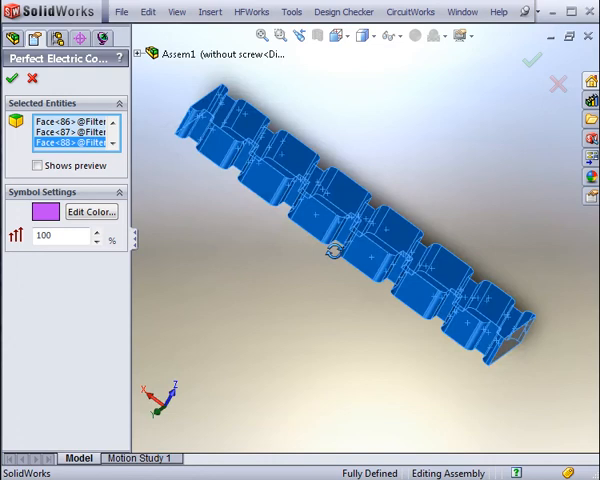
pyautogui.moveTo(340, 250); pyautogui.dragTo(250, 315)
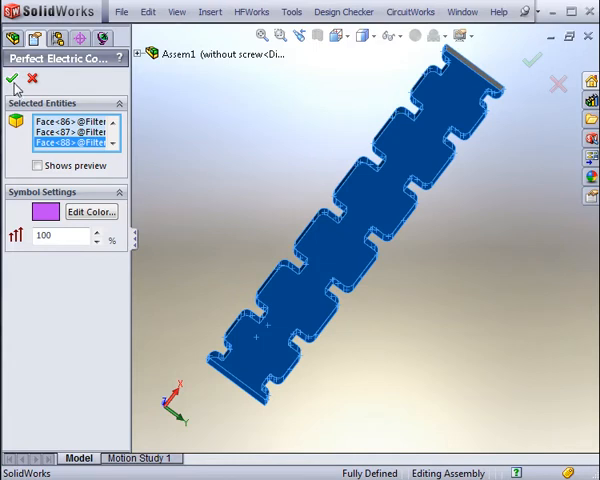
pyautogui.click(13, 79)
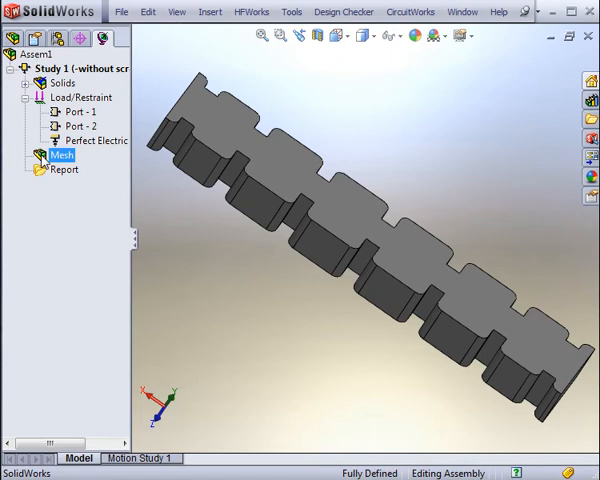
# Step: Add a MeshControl on several filter faces under the study's Mesh branch
pyautogui.rightClick(62, 156)
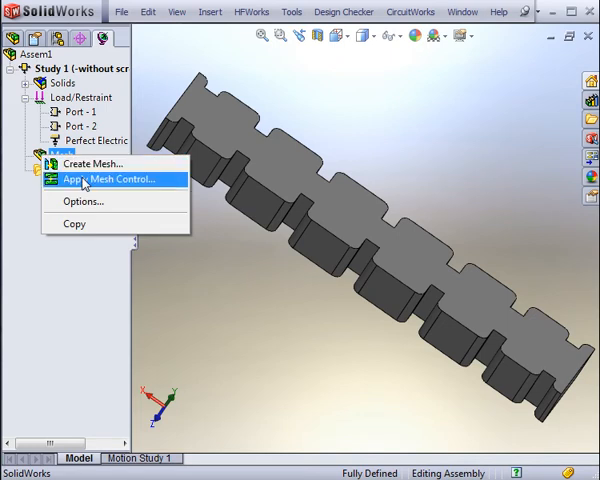
pyautogui.click(110, 178)
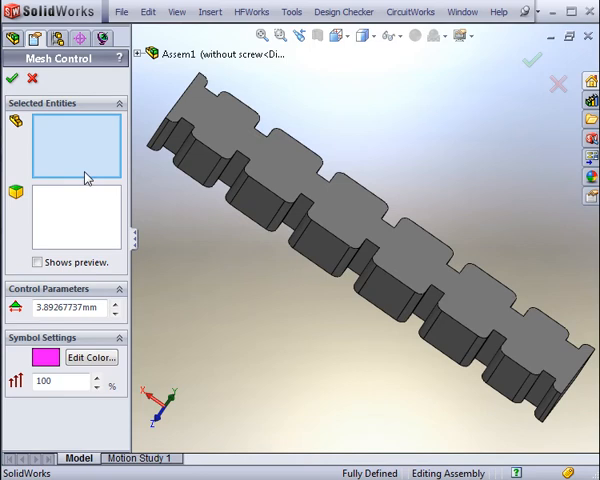
pyautogui.moveTo(82, 210)
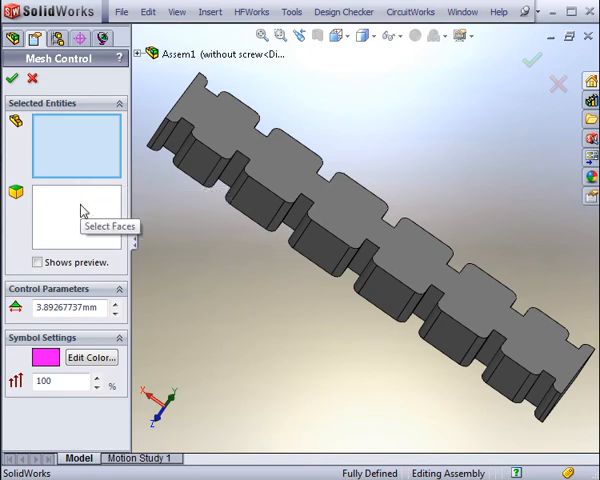
pyautogui.click(77, 215)
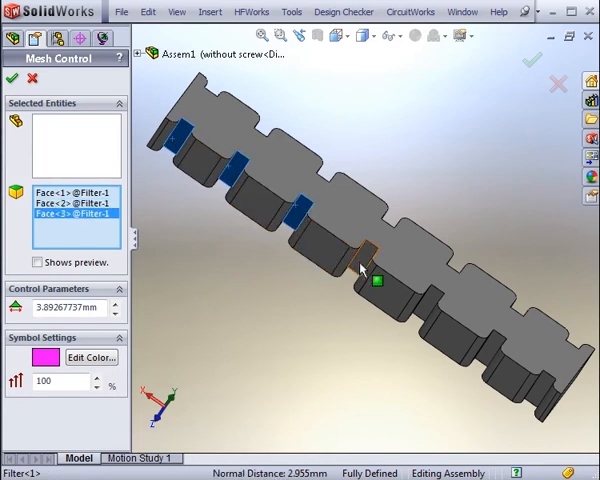
pyautogui.click(490, 345)
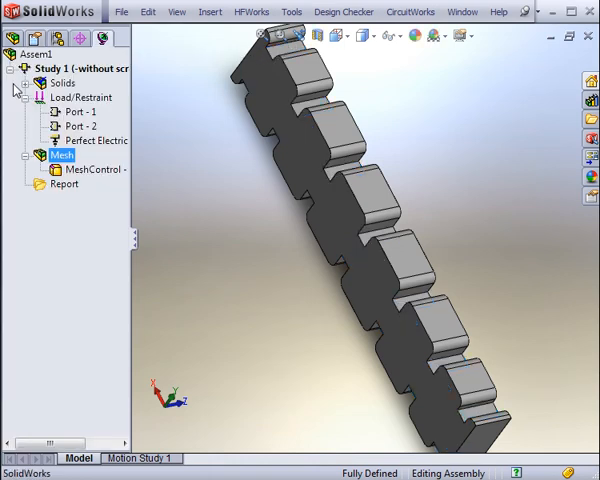
# Step: Open the mesh settings, try a smaller global size, then reset to 7.785 mm / 0.389 mm defaults
pyautogui.rightClick(62, 155)
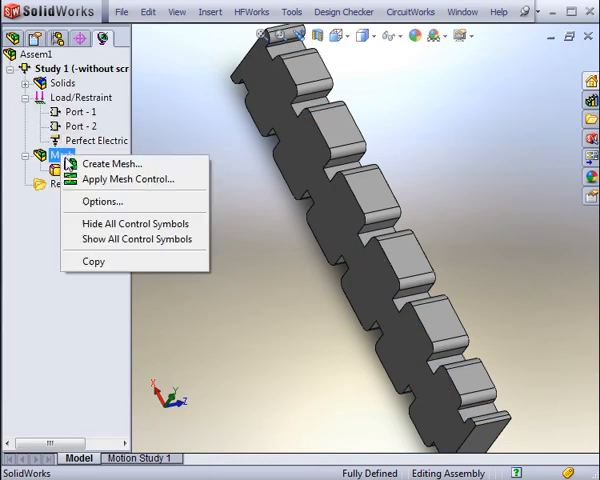
pyautogui.click(110, 163)
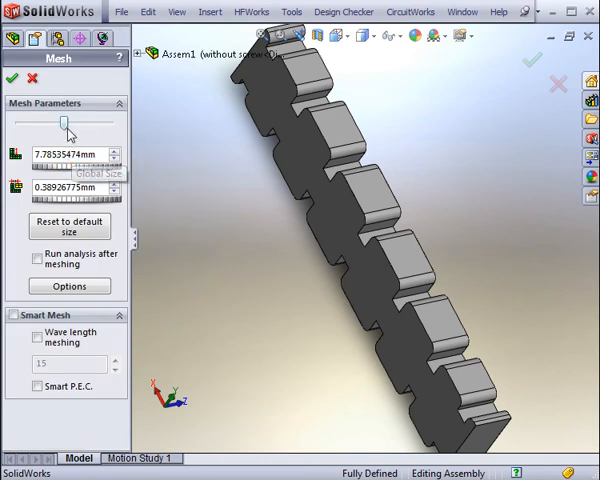
pyautogui.moveTo(67, 130); pyautogui.dragTo(55, 130)
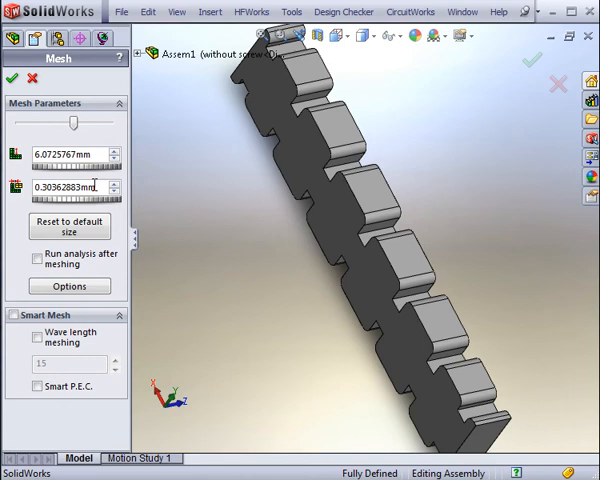
pyautogui.moveTo(95, 175)
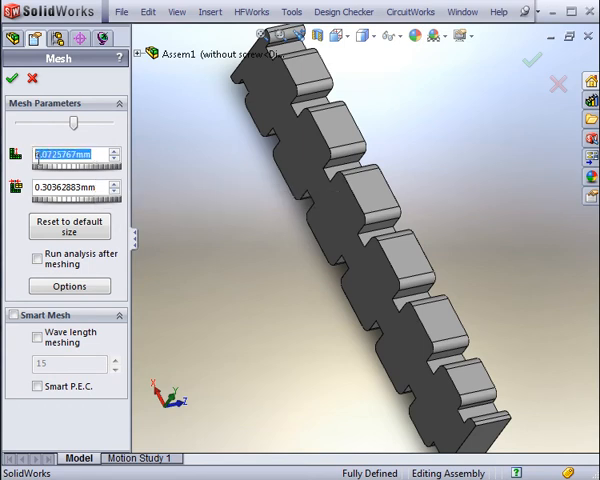
pyautogui.click(69, 225)
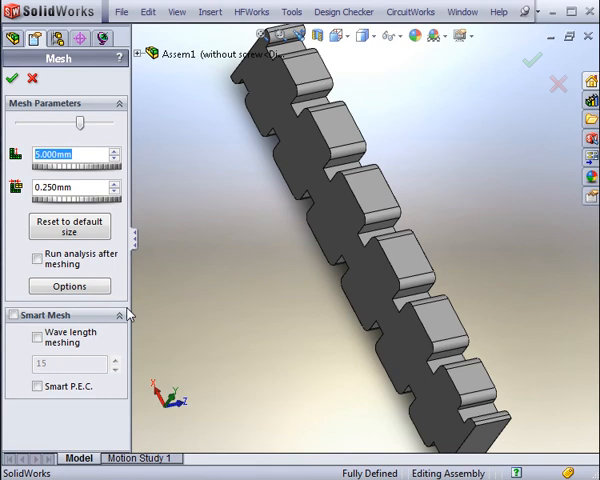
pyautogui.moveTo(100, 275)
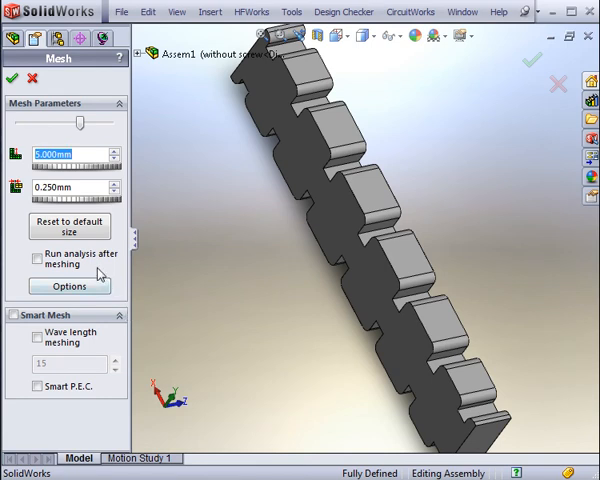
pyautogui.click(69, 225)
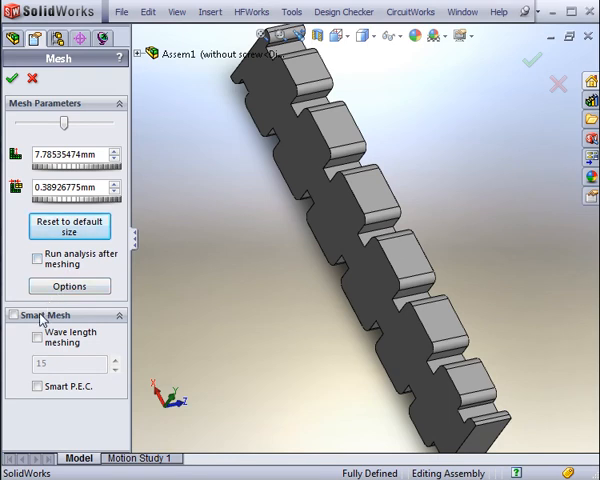
# Step: Enable Smart Mesh and wavelength-based meshing, then generate the tetrahedral mesh
pyautogui.click(13, 315)
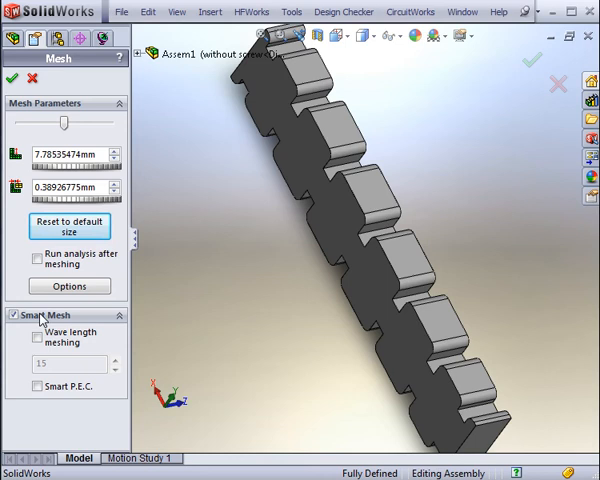
pyautogui.moveTo(38, 338)
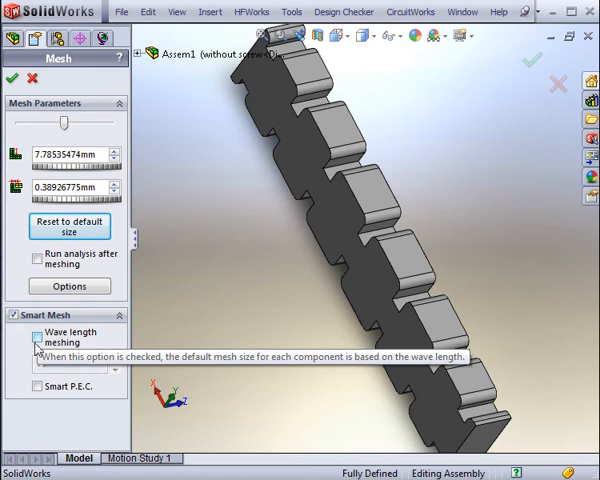
pyautogui.click(38, 337)
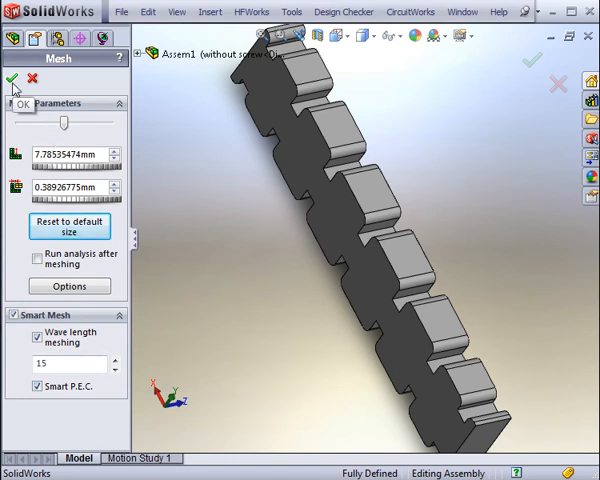
pyautogui.click(13, 79)
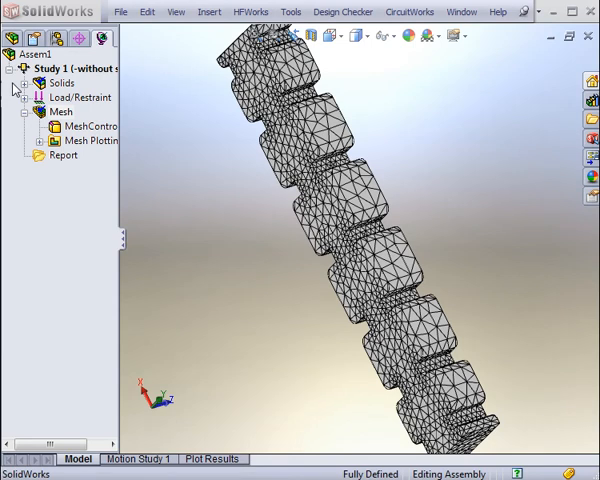
# Step: Hide the generated mesh on the model using the Mesh entry's context menu
pyautogui.click(60, 111)
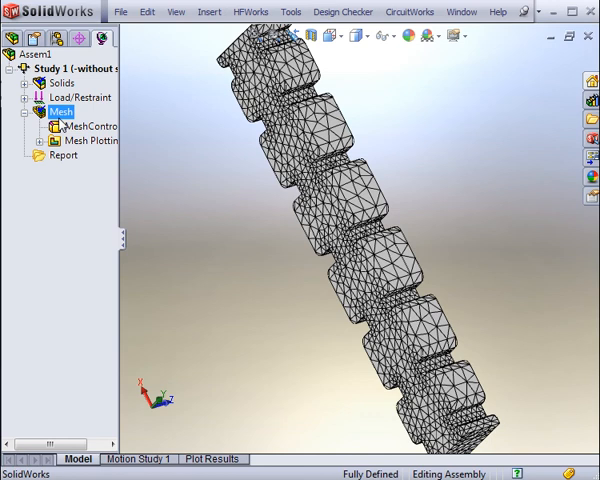
pyautogui.rightClick(60, 111)
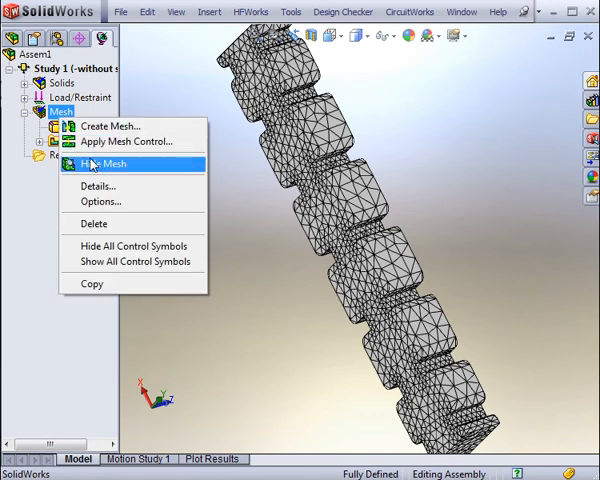
pyautogui.click(115, 163)
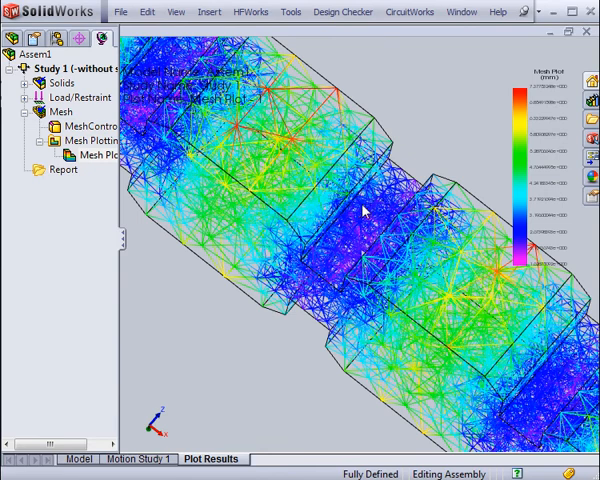
# Step: Iso-clip the mesh plot inside-out at about 5.5, leaving only the largest elements
pyautogui.rightClick(90, 155)
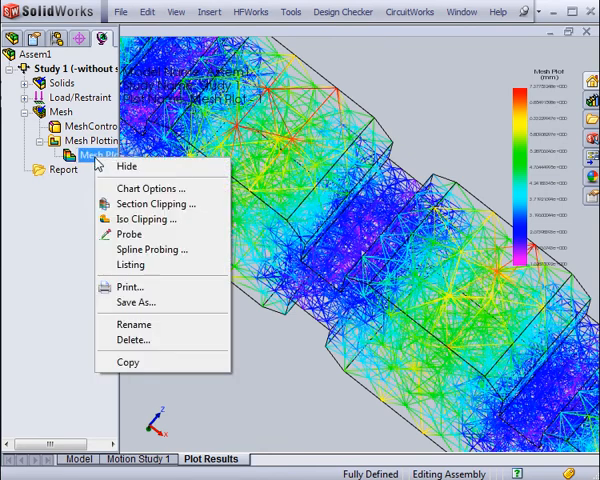
pyautogui.click(147, 218)
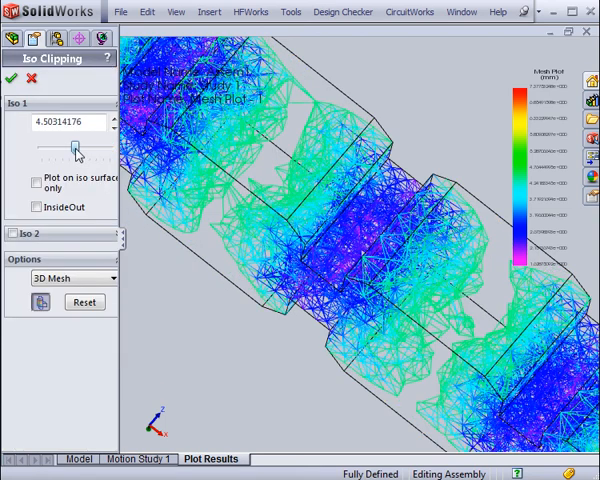
pyautogui.moveTo(73, 148); pyautogui.dragTo(57, 148)
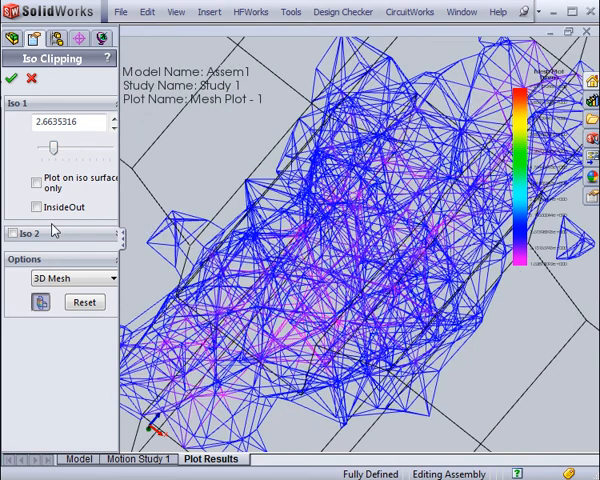
pyautogui.click(37, 207)
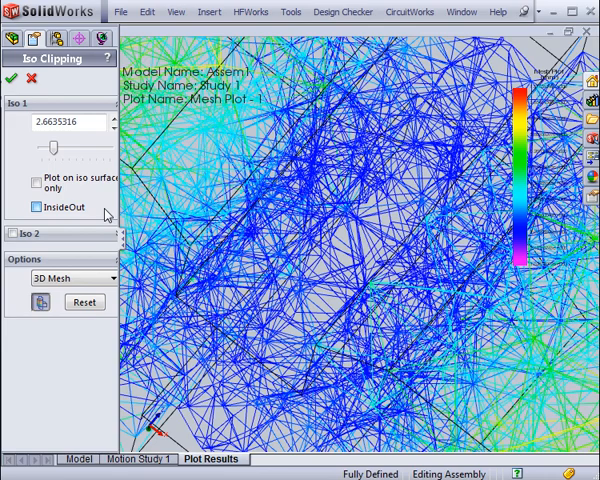
pyautogui.click(36, 207)
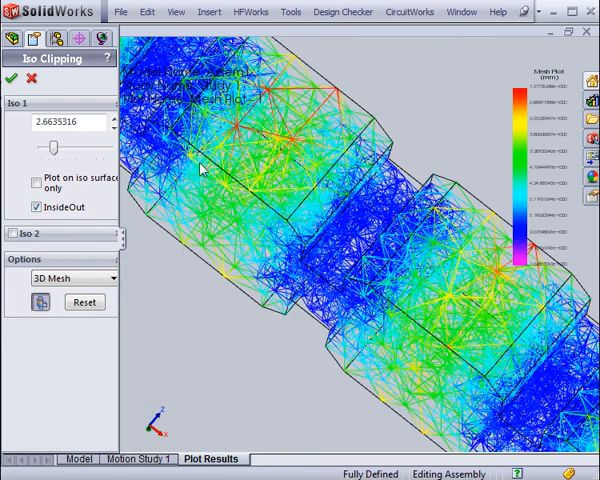
pyautogui.moveTo(52, 148); pyautogui.dragTo(75, 150)
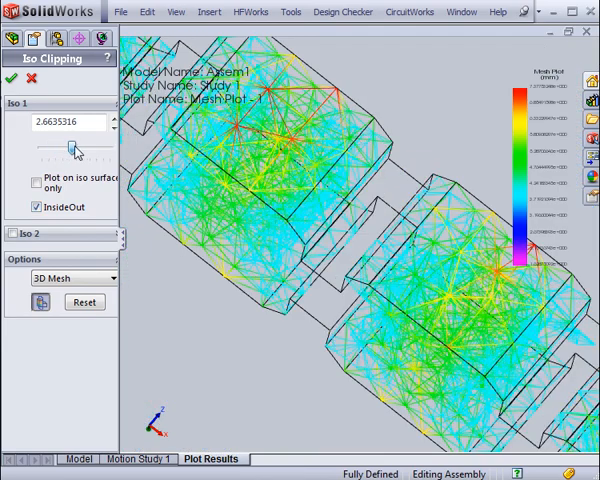
pyautogui.moveTo(70, 150); pyautogui.dragTo(85, 150)
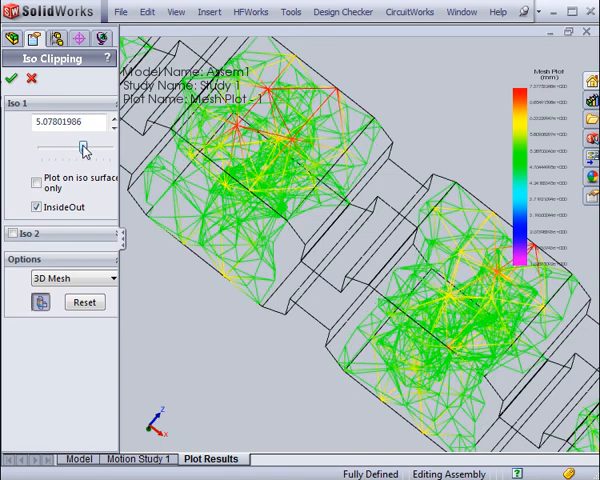
pyautogui.moveTo(78, 148); pyautogui.dragTo(88, 148)
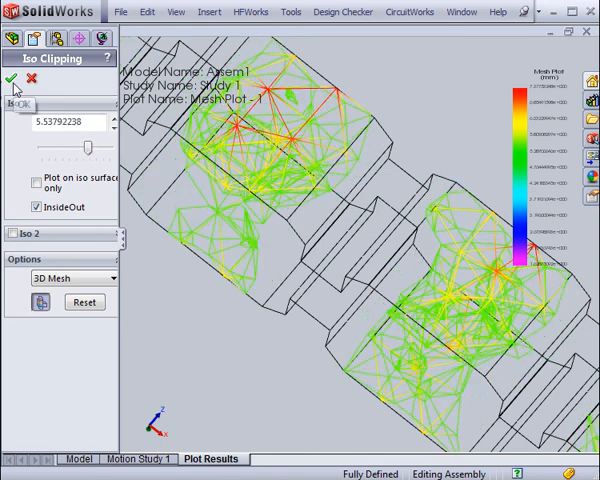
pyautogui.click(11, 79)
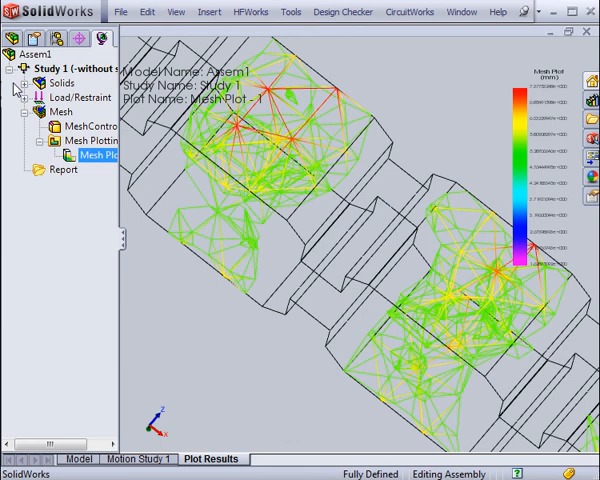